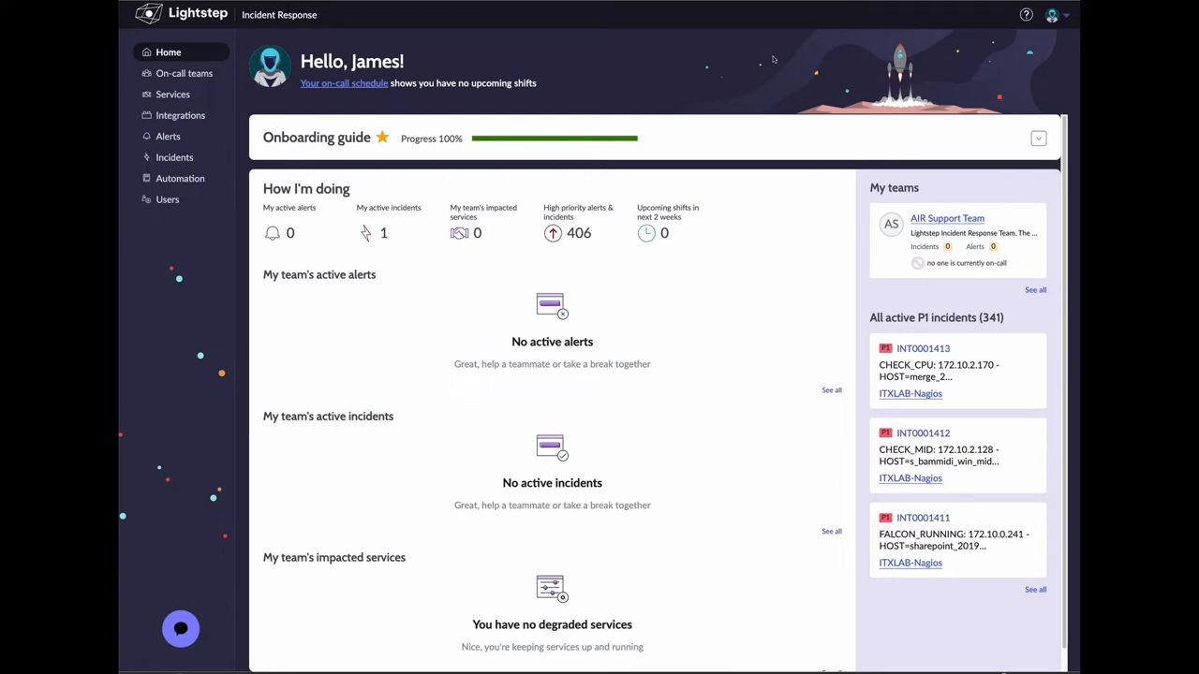
mouse_move(366, 123)
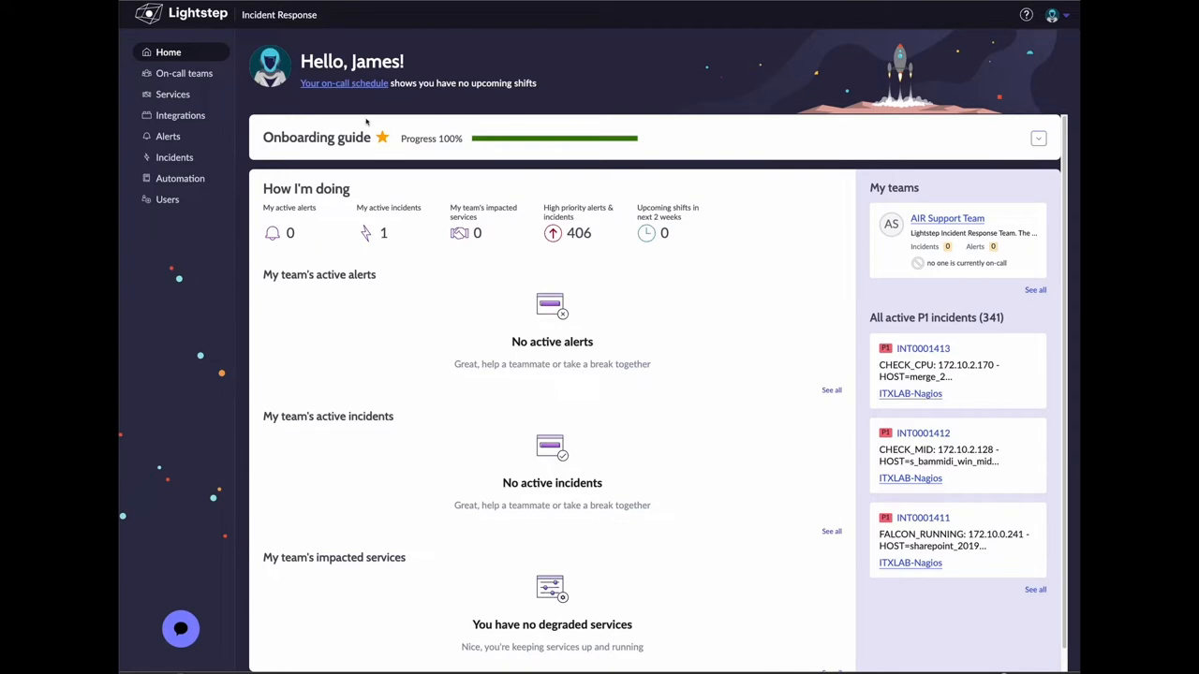
Go to the Integrations overview from the left sidebar.
left_click(180, 116)
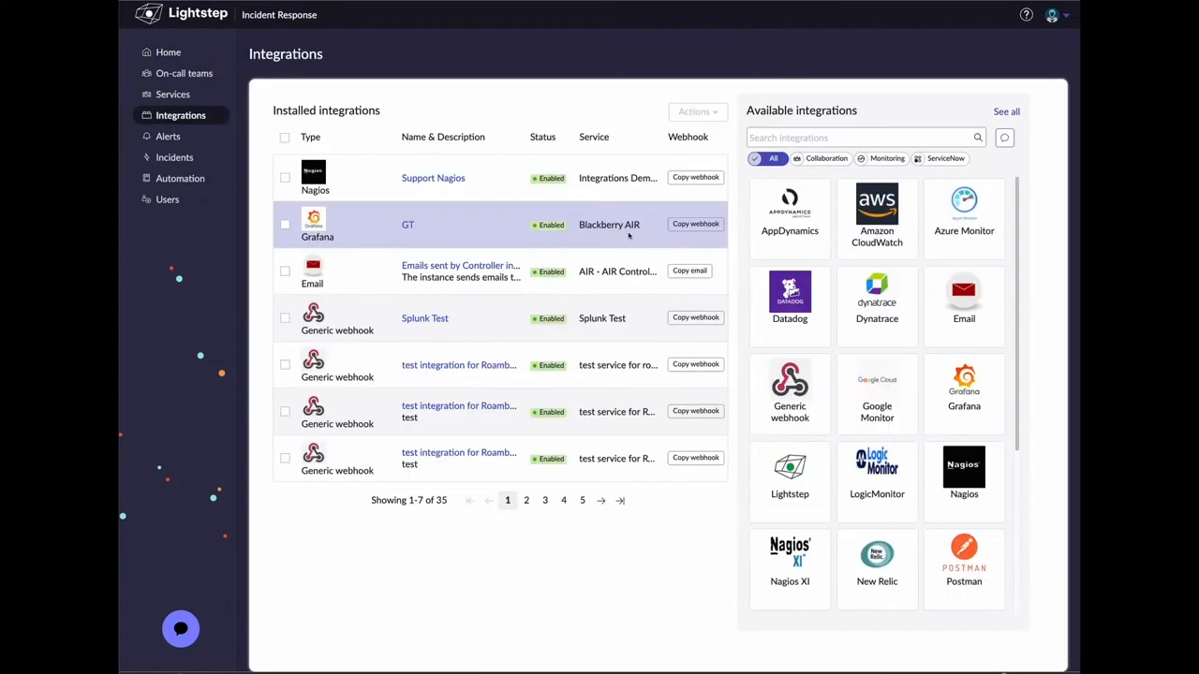
left_click(877, 296)
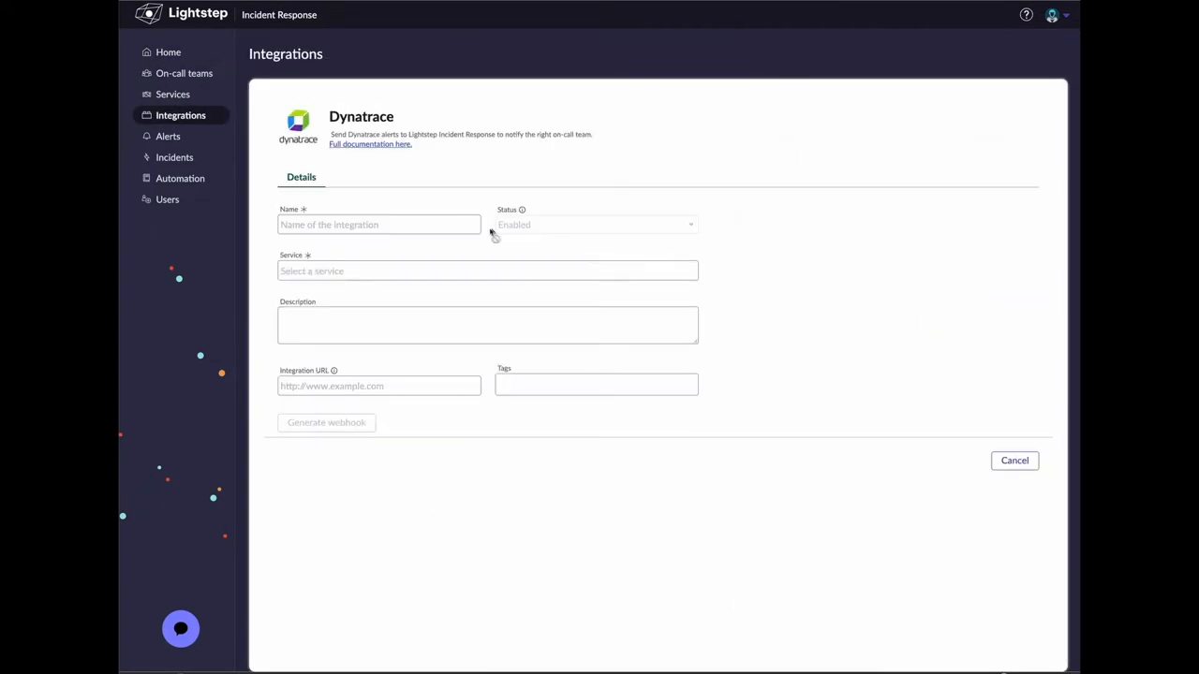
left_click(378, 225)
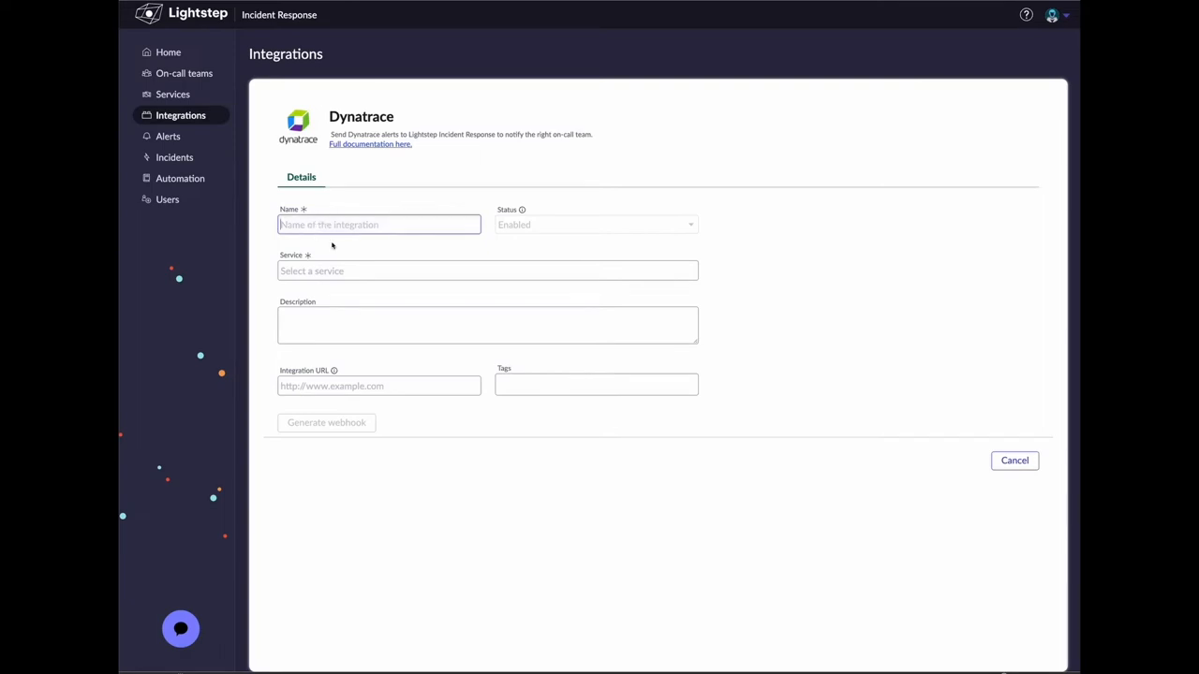
type("Dynatrace Demo Integration")
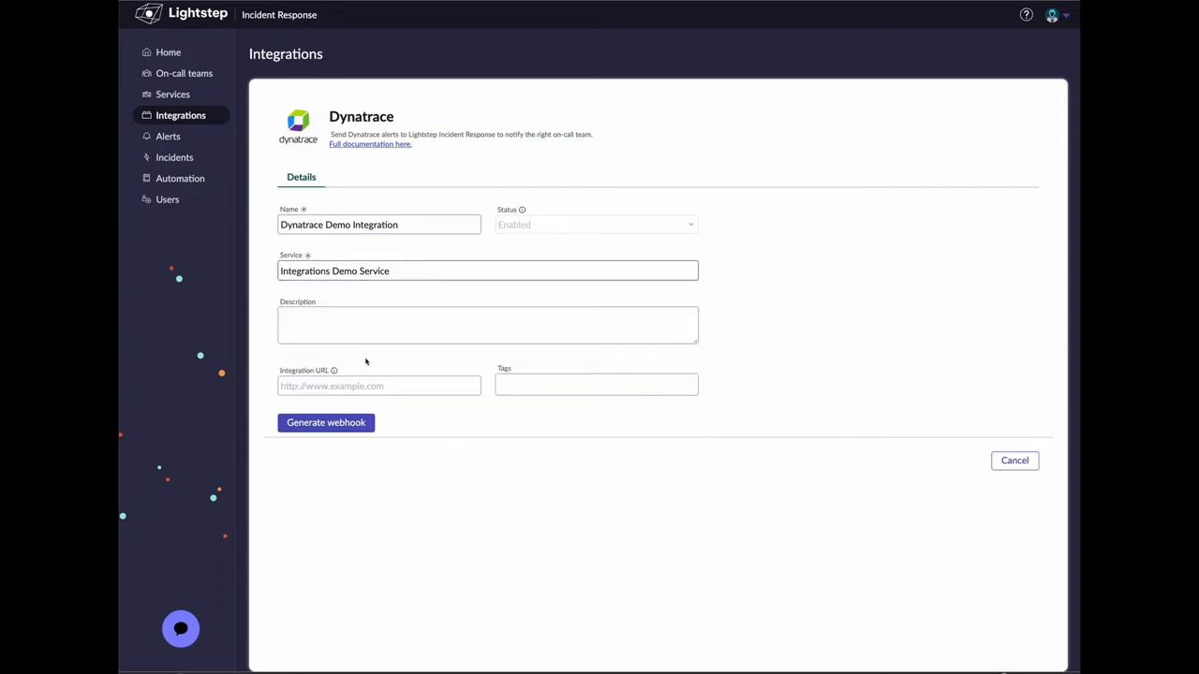
type("https://dy")
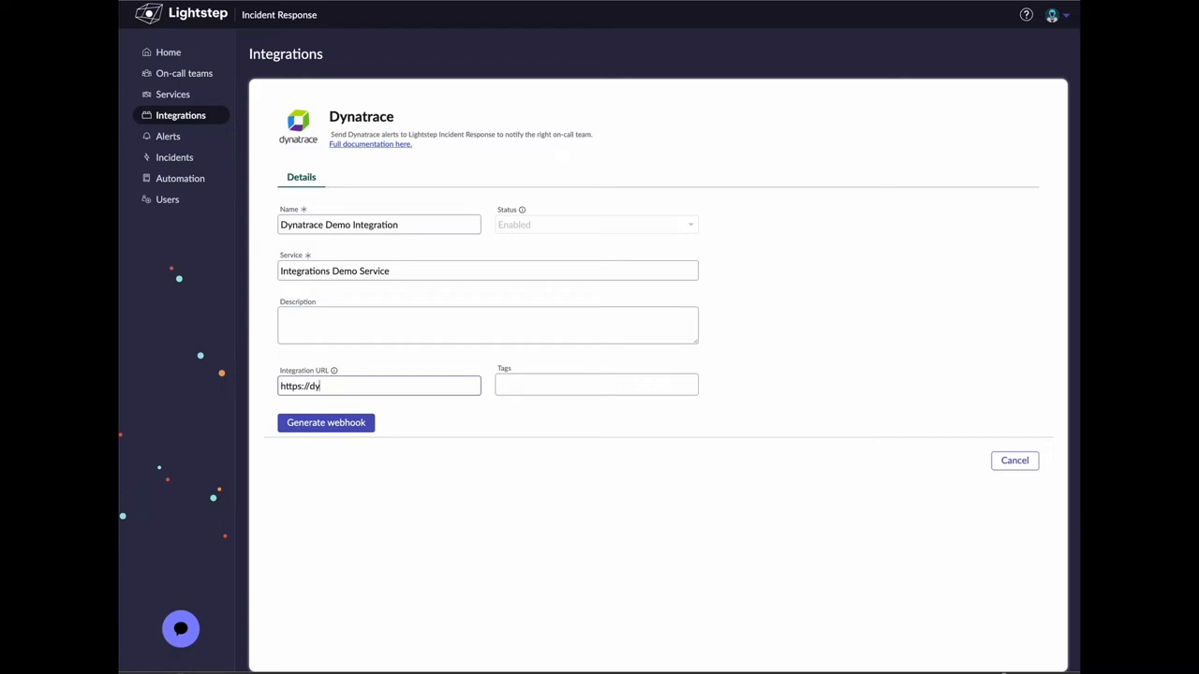
type("natrace.com")
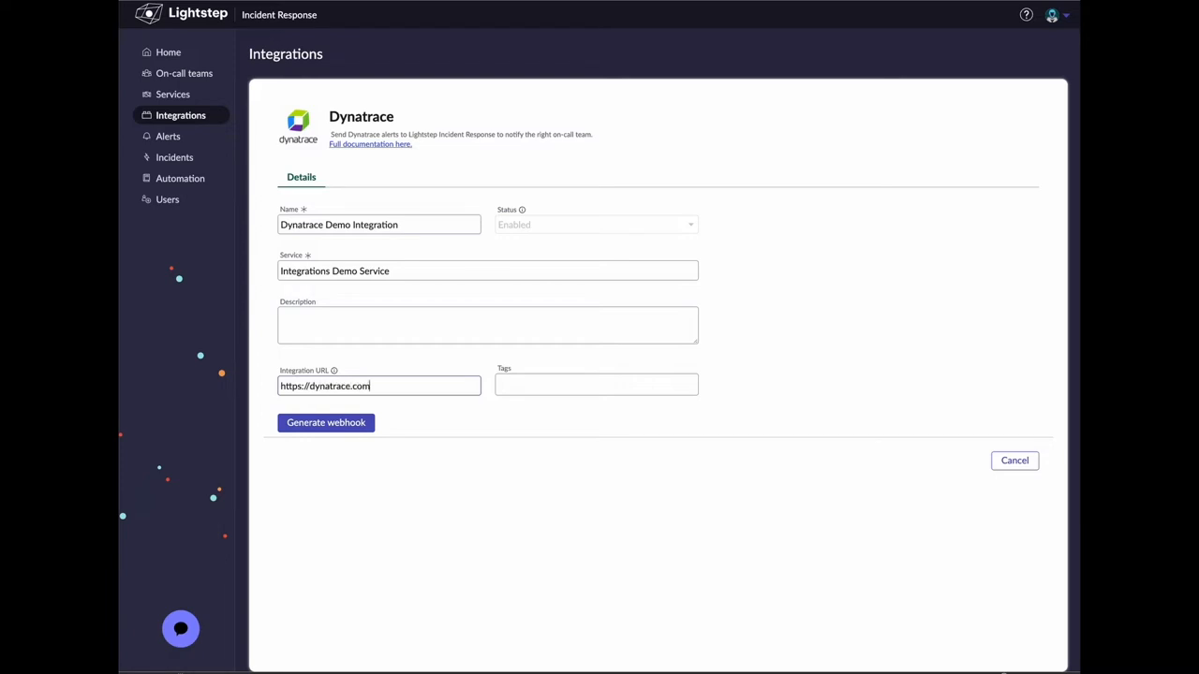
Generate the integration's webhook and copy its address.
left_click(326, 423)
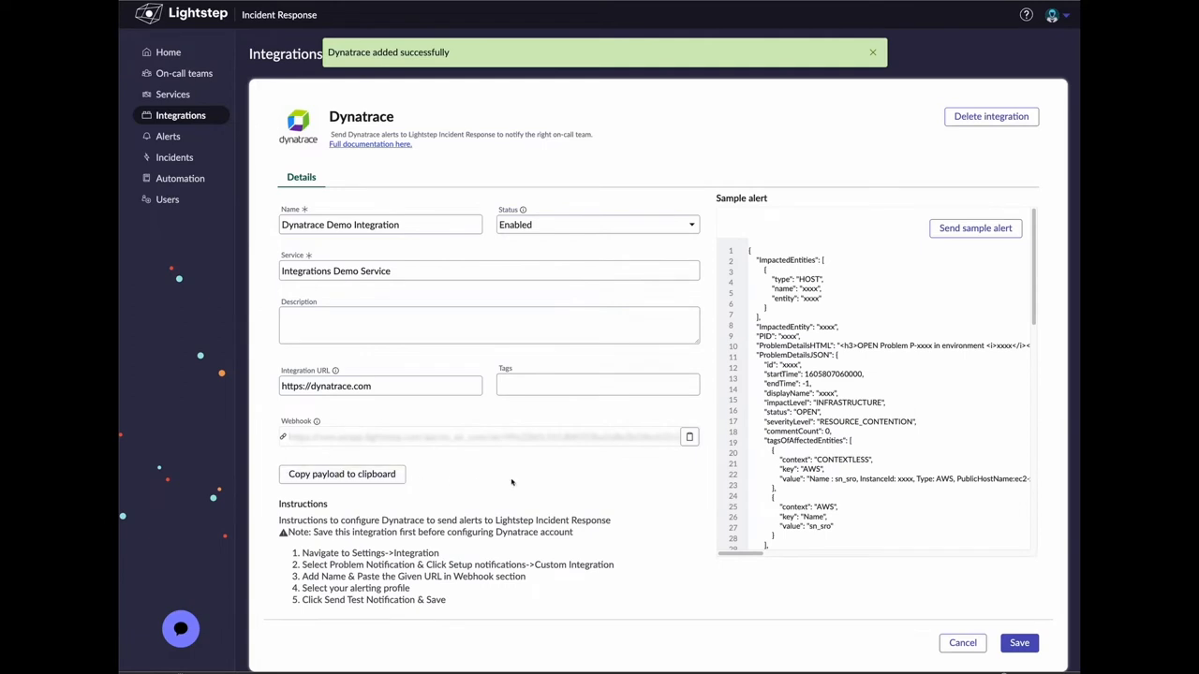
left_click(689, 436)
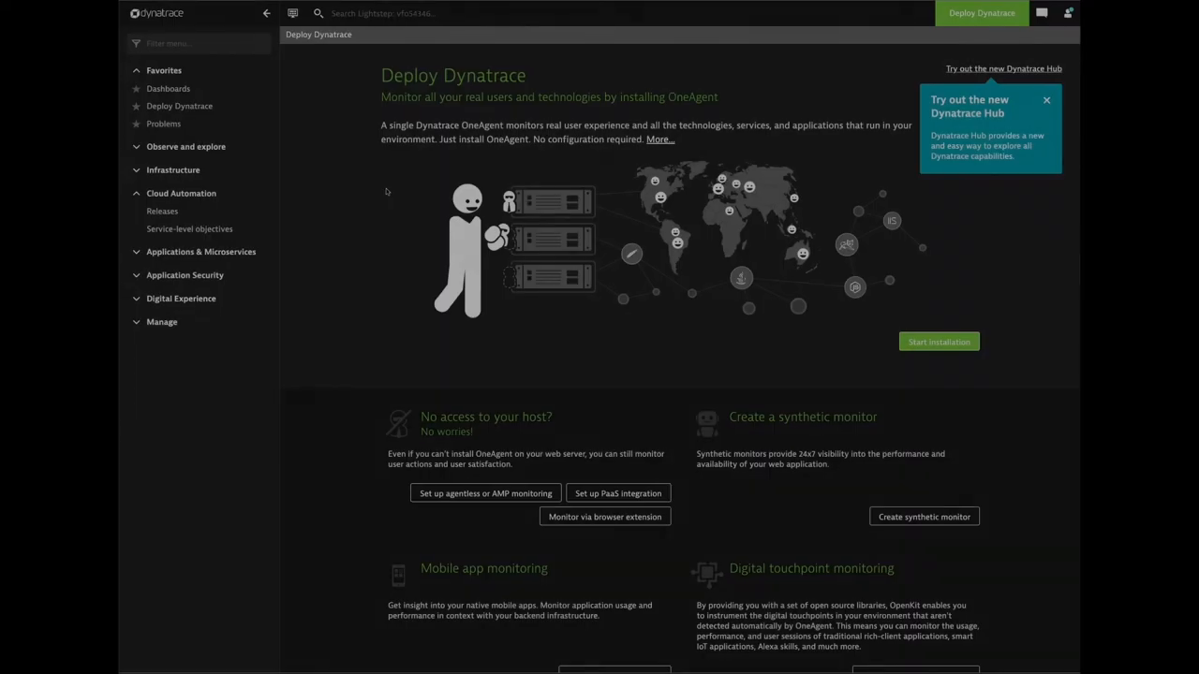
Reach Problem notifications under Manage > Settings > Integration.
left_click(161, 322)
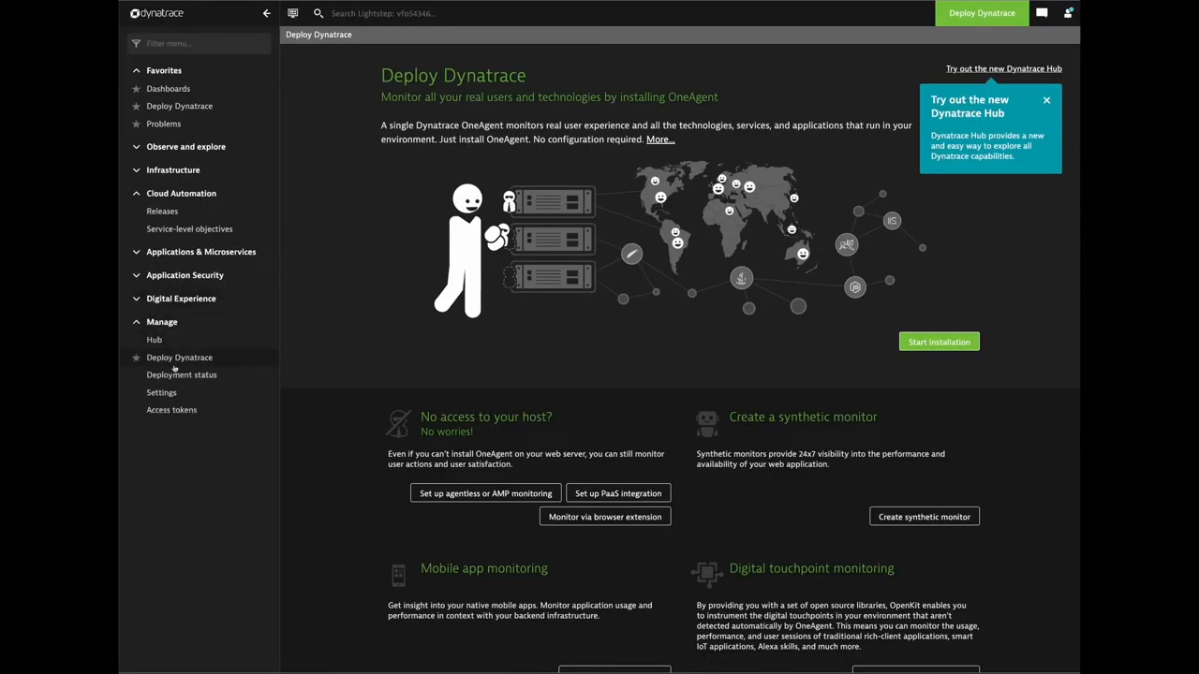
left_click(161, 393)
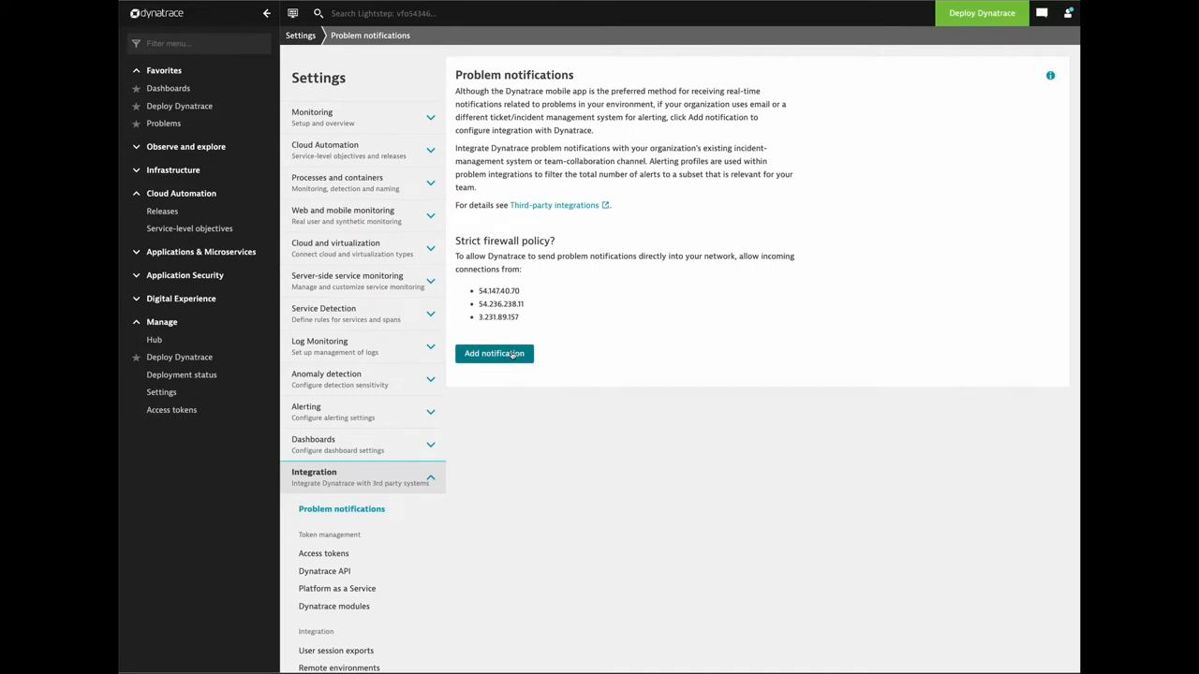
Add a Custom Integration notification named 'Lightstep Incident Response' with the copied webhook URL.
left_click(494, 352)
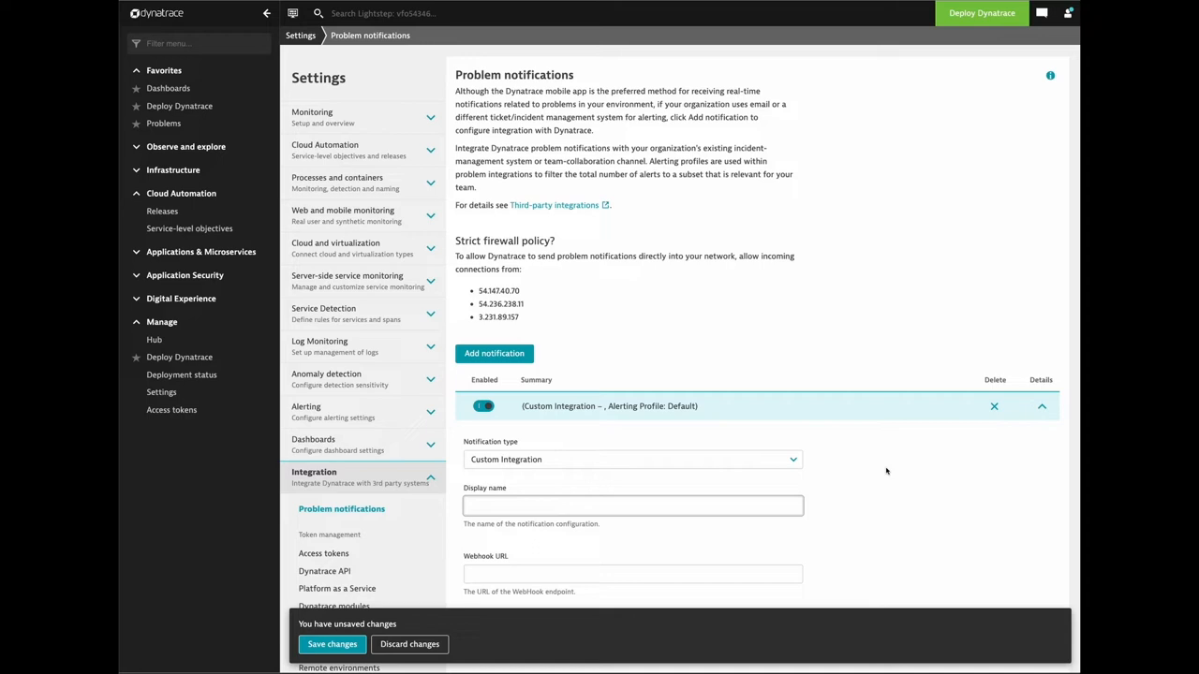
type("Lightstep Incident Response")
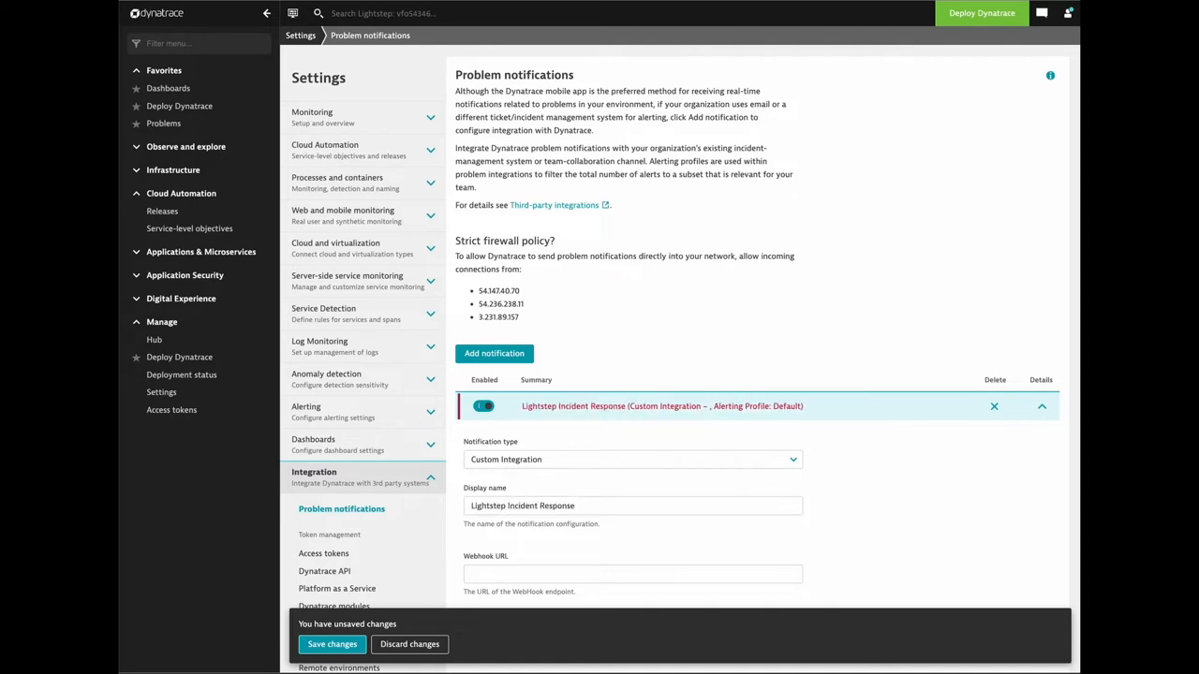
left_click(633, 574)
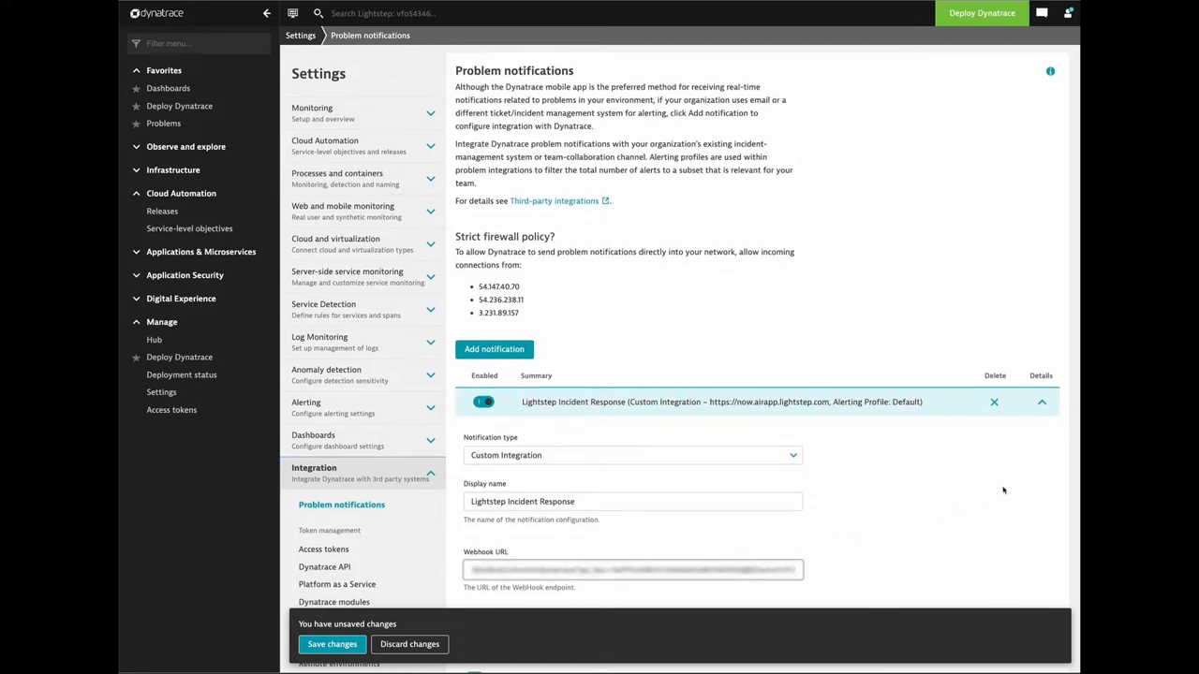
Send the test notification and confirm the custom integration test succeeded.
scroll("down", 3)
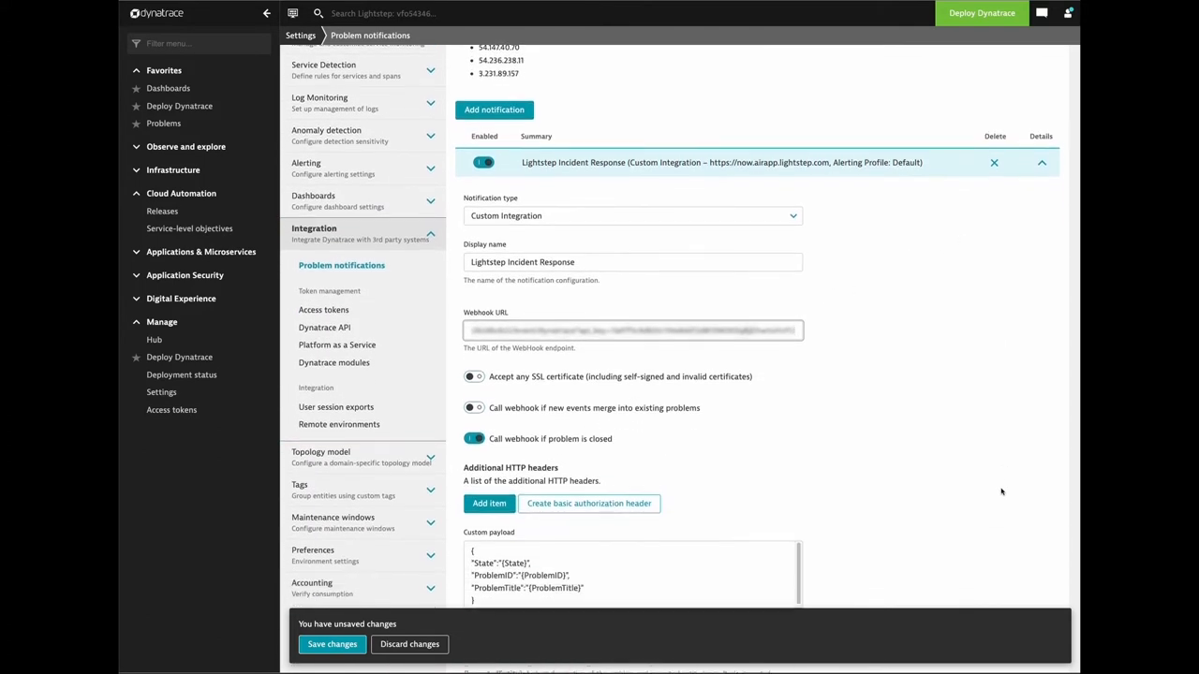
scroll("down", 3)
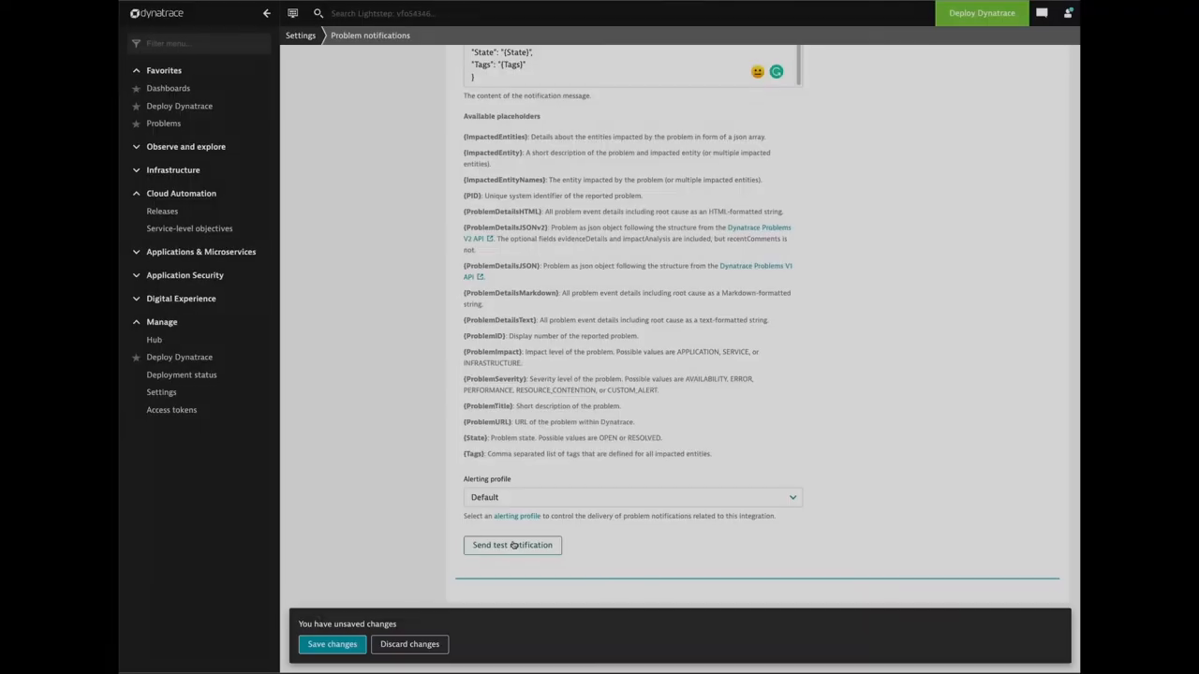
left_click(514, 545)
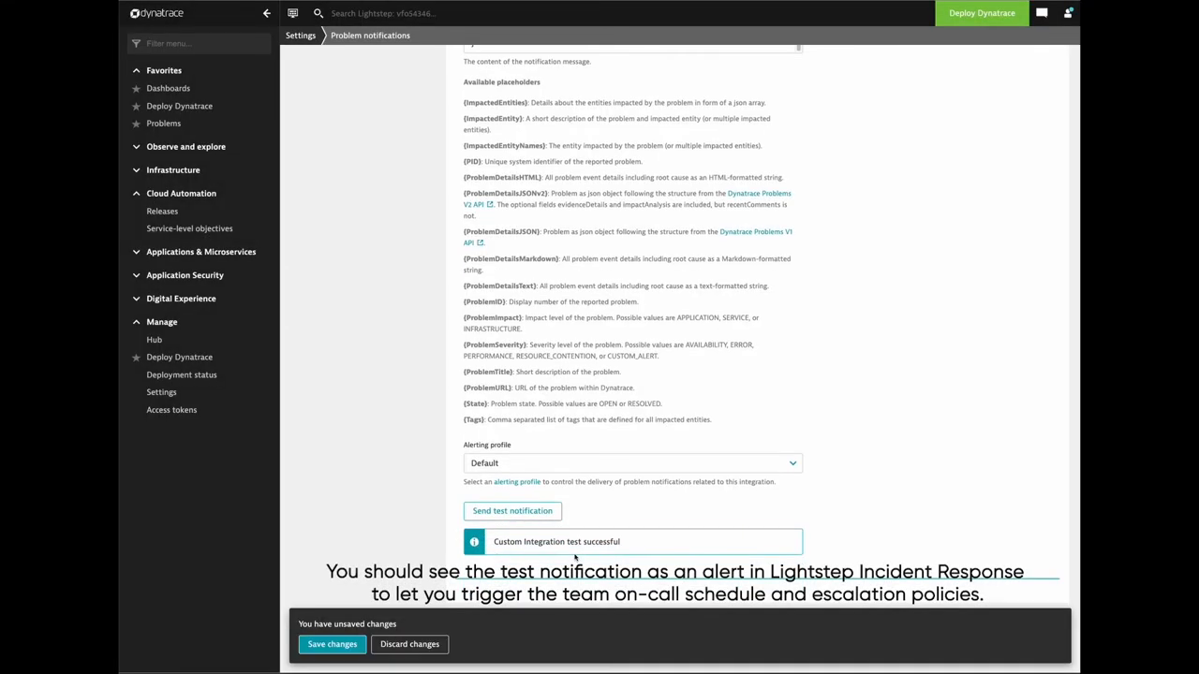
left_click(332, 644)
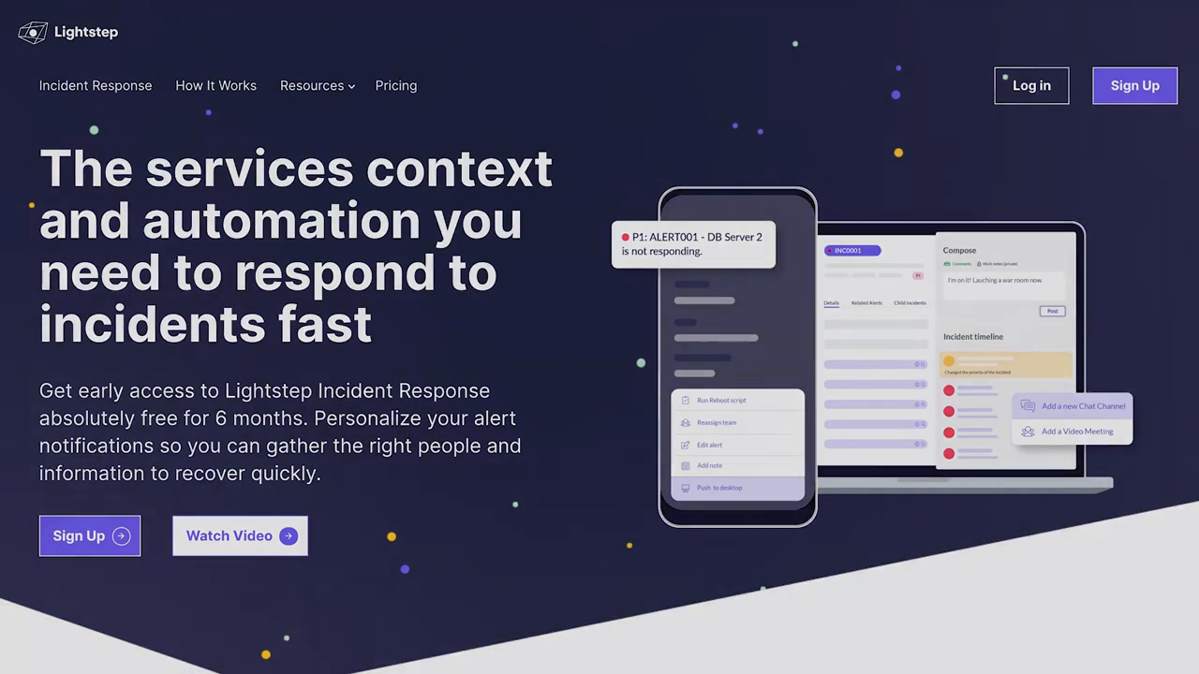
Sign up from the Incident Response landing page and browse the documentation hub.
scroll("down", 3)
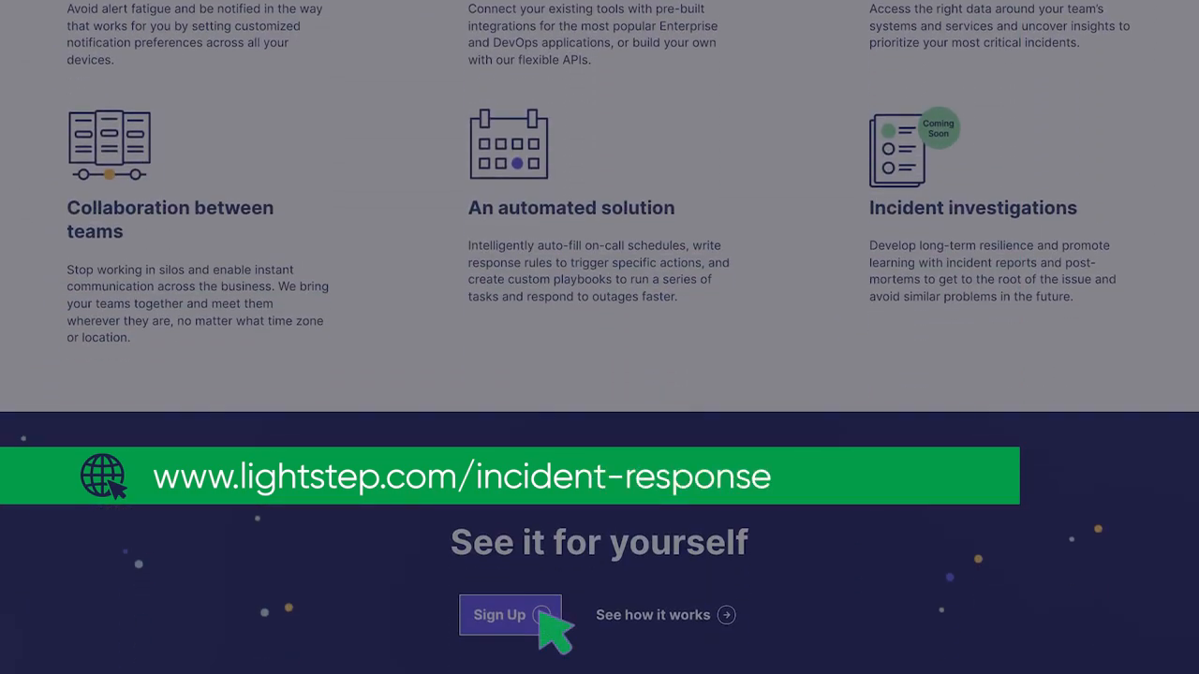
left_click(509, 615)
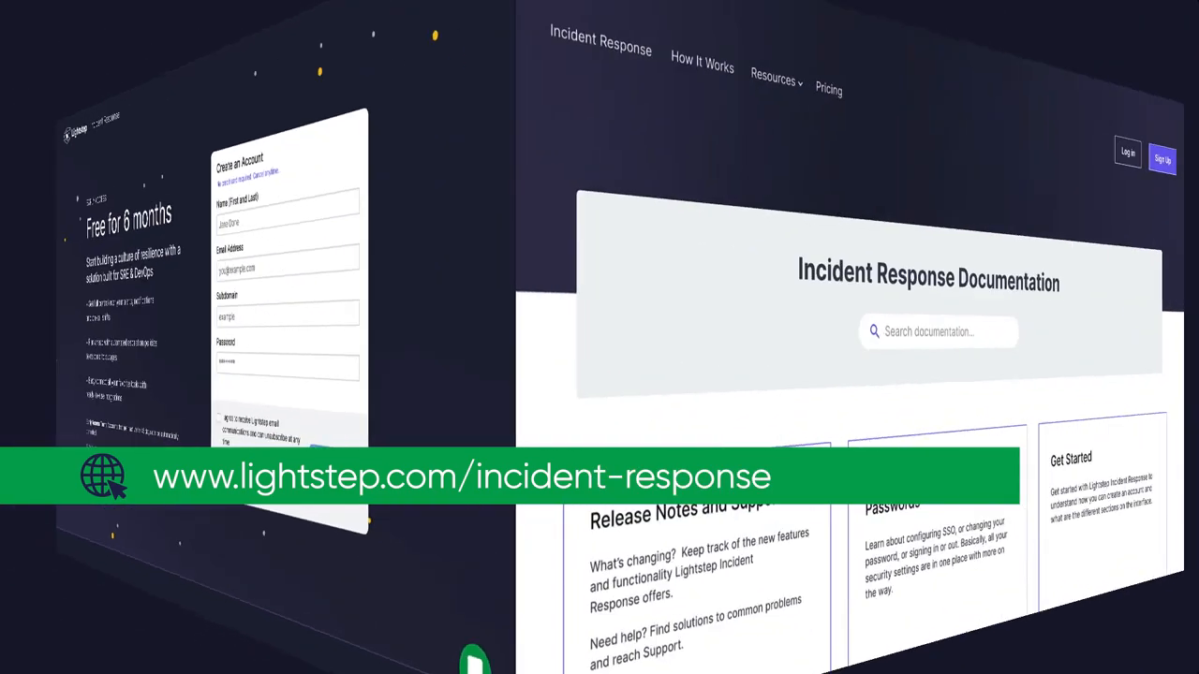
scroll("down", 3)
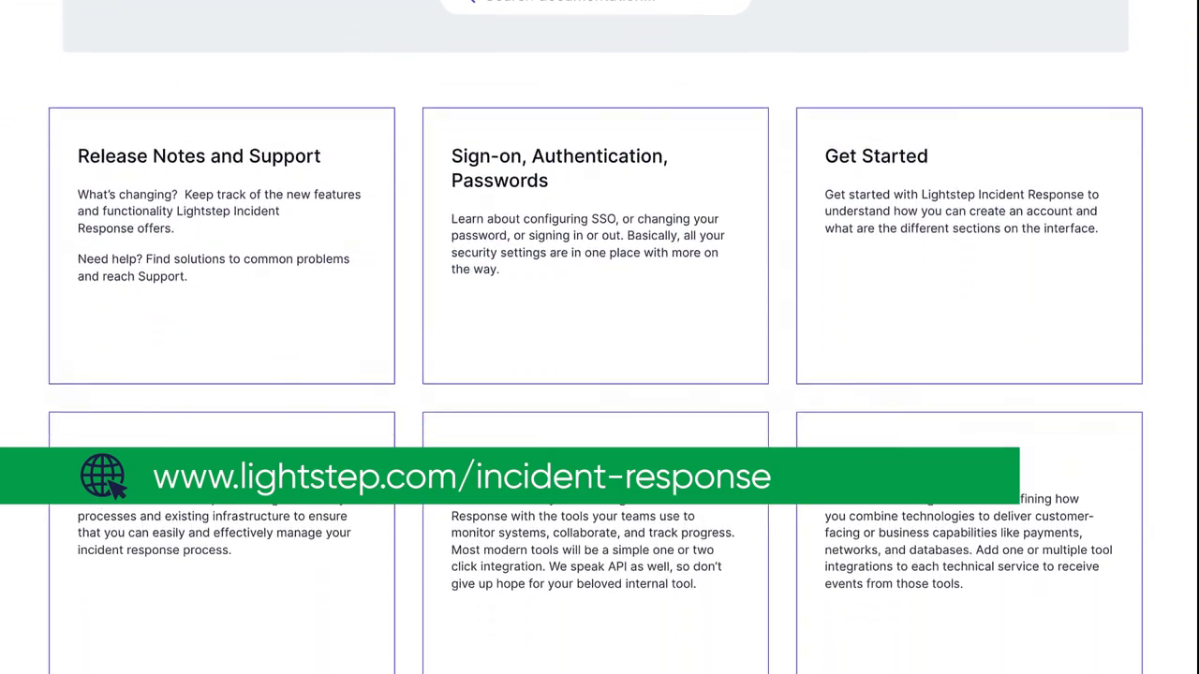